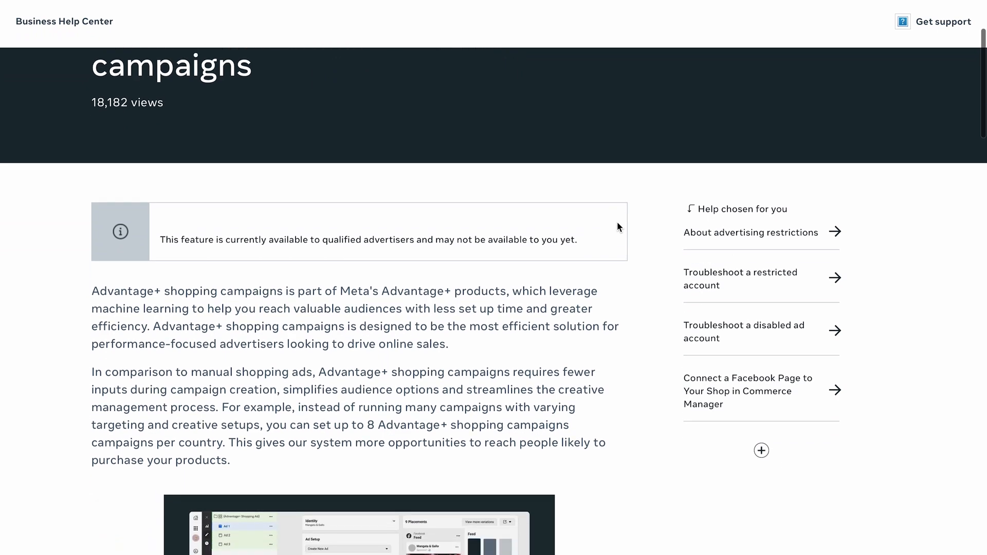
# Step: Choose Sales as the campaign objective and continue to the campaign setup options
pyautogui.scroll(-3)
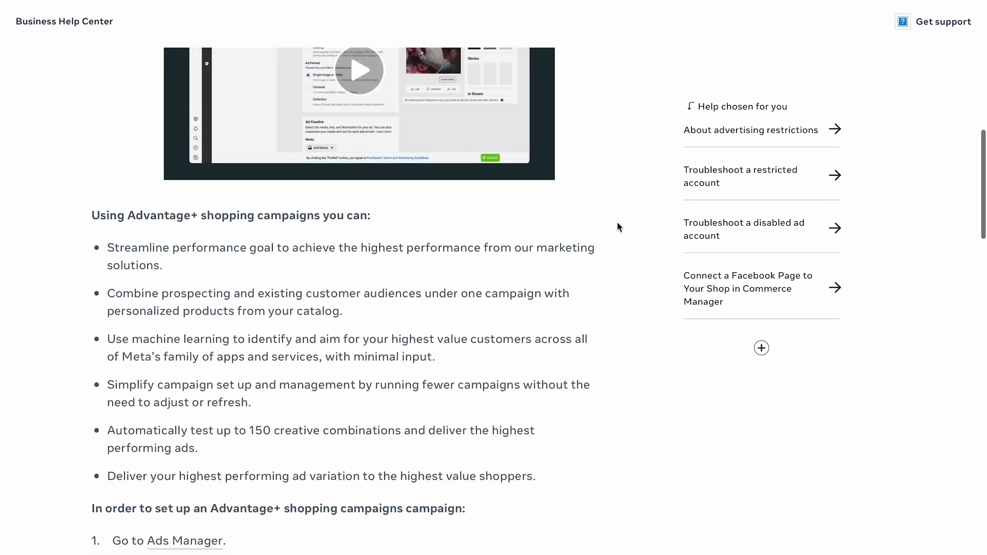
pyautogui.scroll(-3)
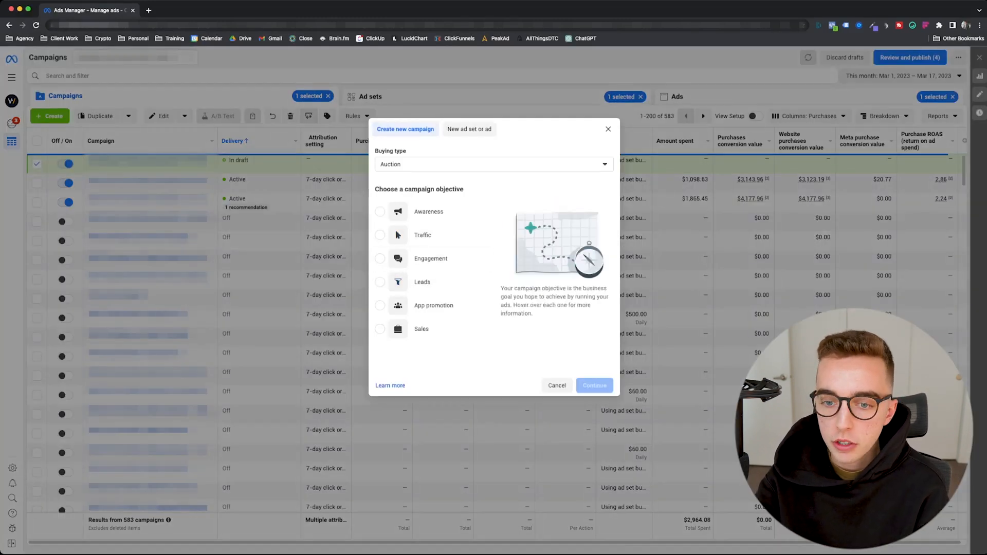
pyautogui.click(493, 164)
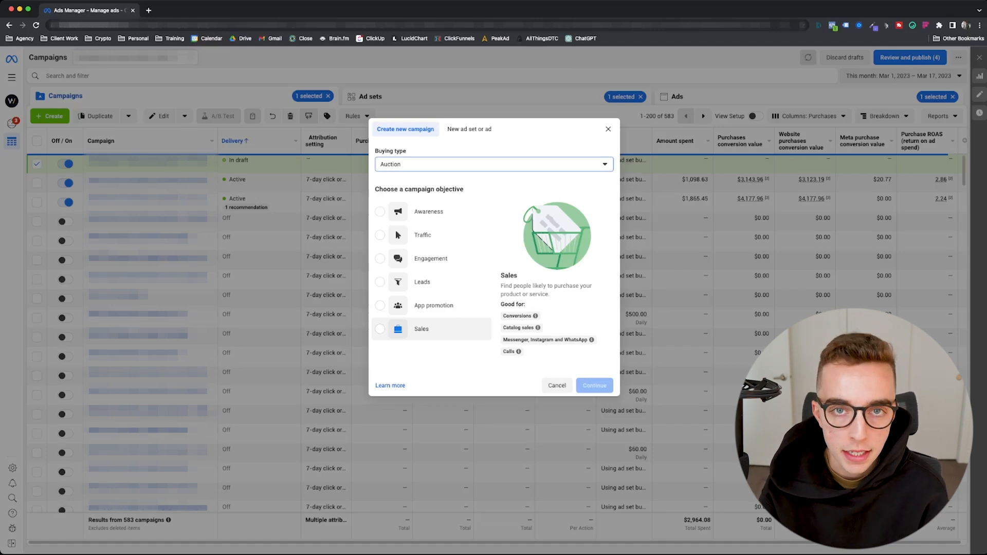
pyautogui.click(592, 385)
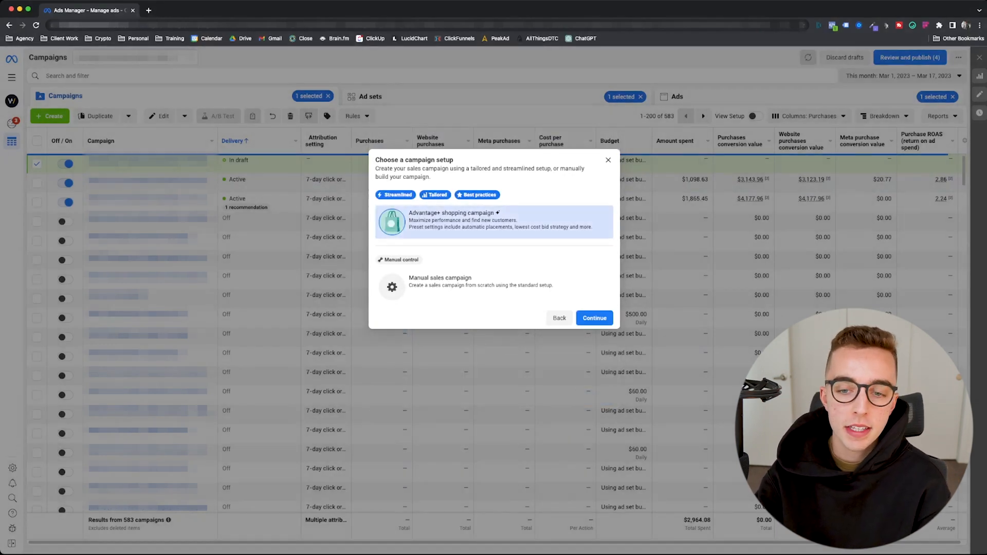
pyautogui.moveTo(477, 194)
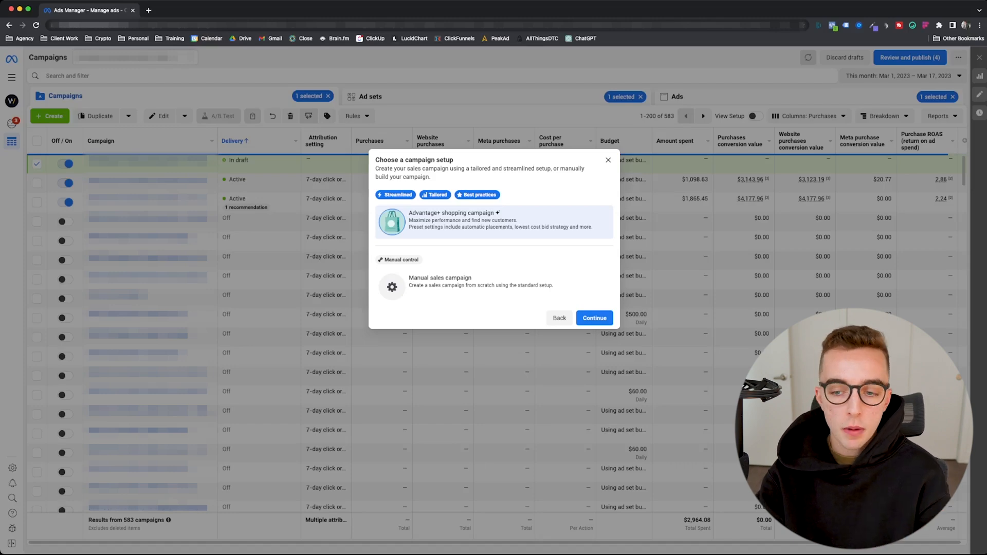
# Step: Continue with the Advantage+ shopping campaign to open its draft editor
pyautogui.click(594, 317)
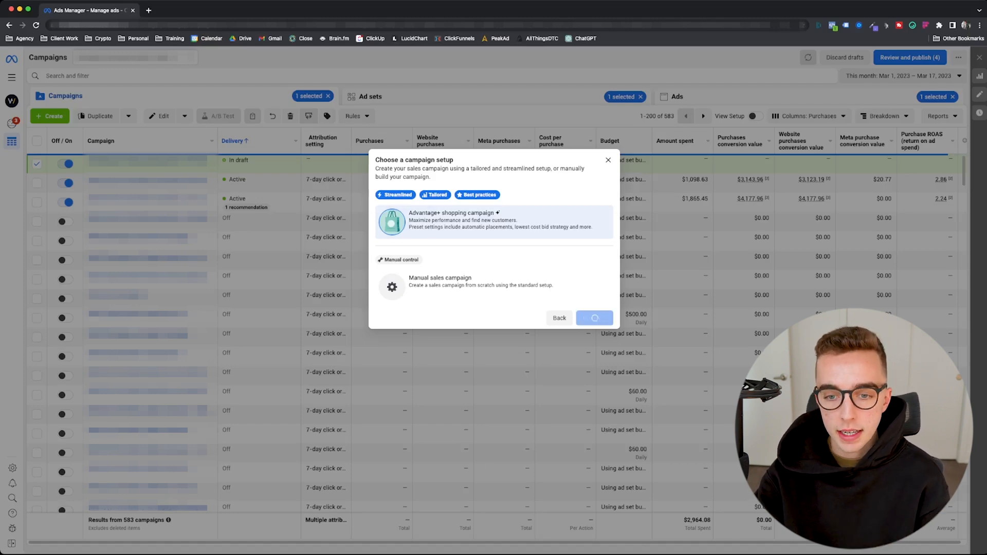
pyautogui.click(594, 318)
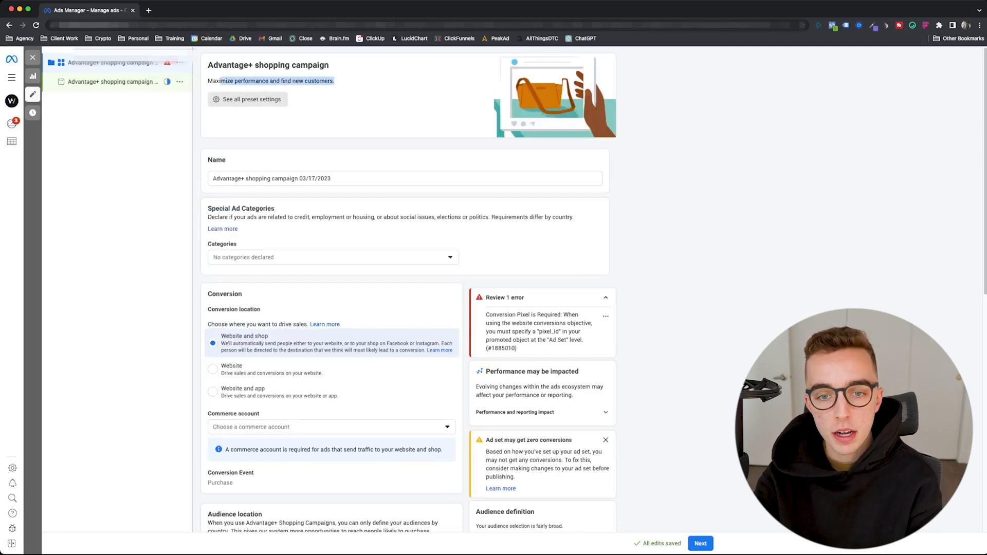
# Step: Review the commerce account note and set the conversion location to Website only
pyautogui.click(246, 99)
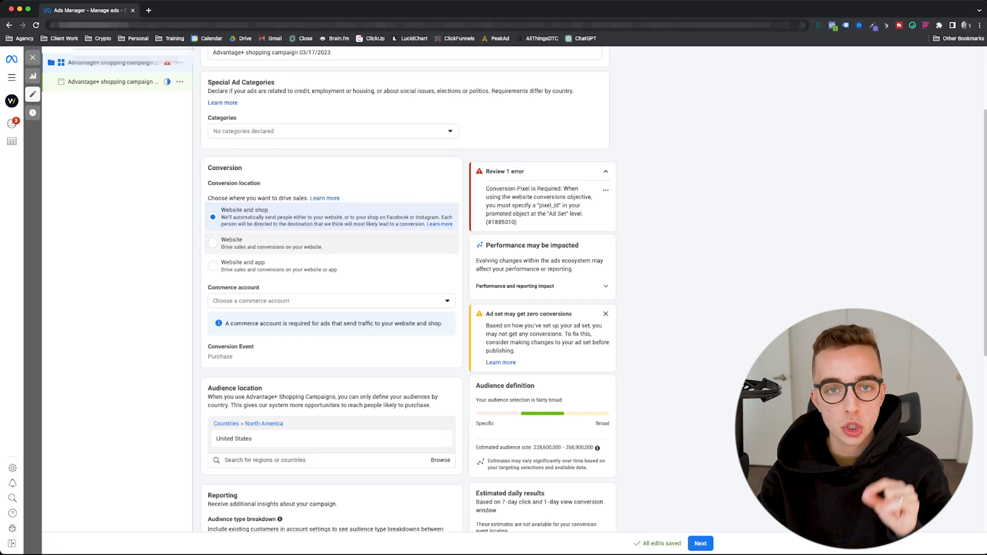
pyautogui.doubleClick(300, 323)
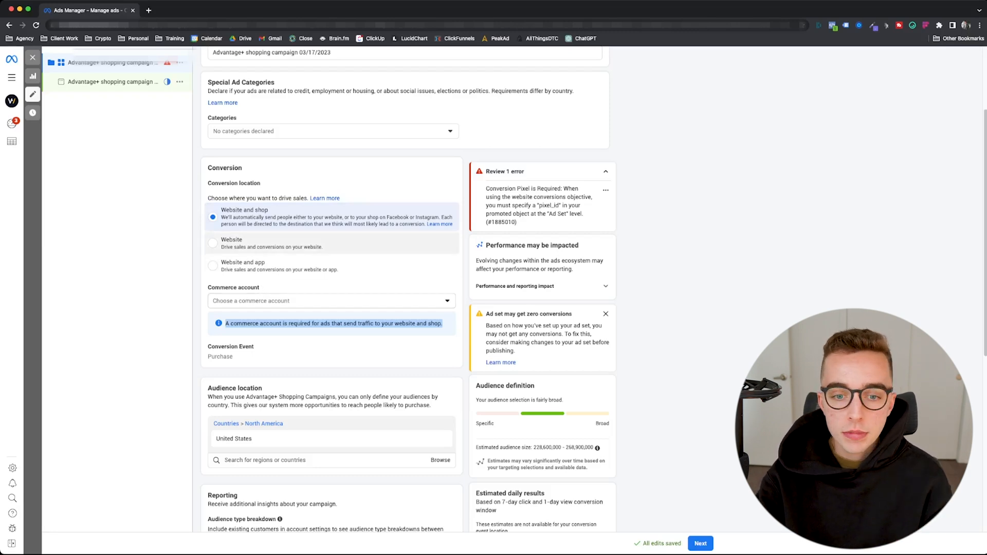
pyautogui.click(213, 241)
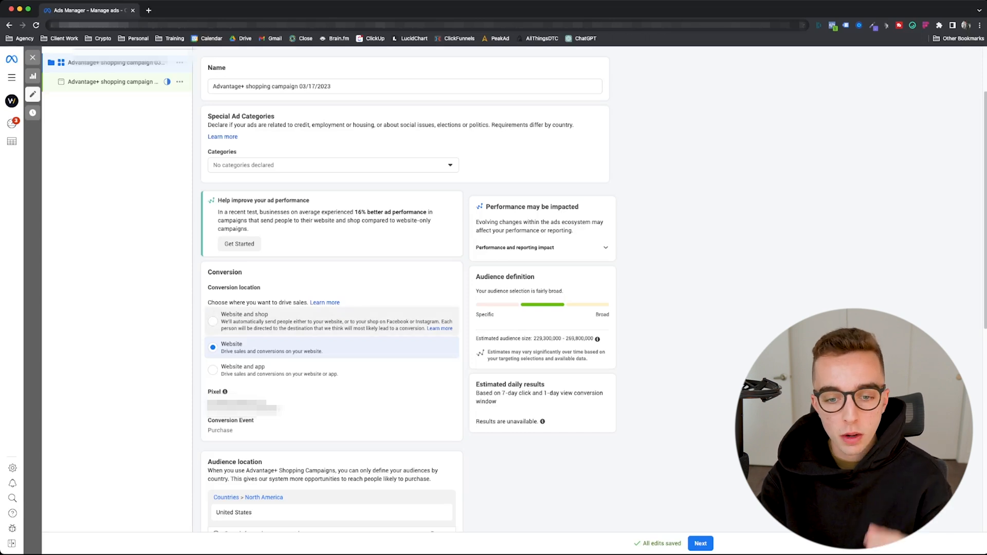
# Step: Set the conversion location back to Website and shop and review the reporting and budget sections
pyautogui.scroll(-3)
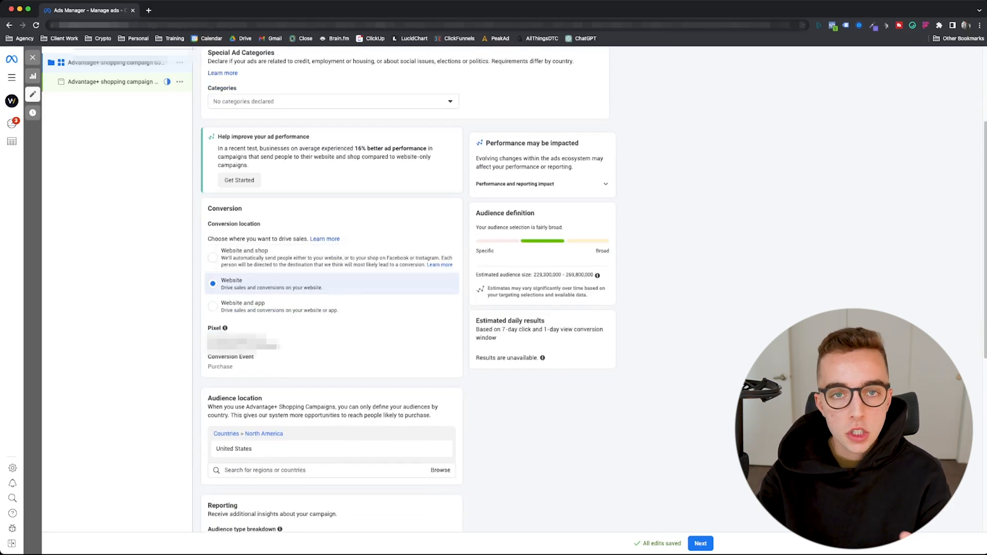
pyautogui.click(213, 183)
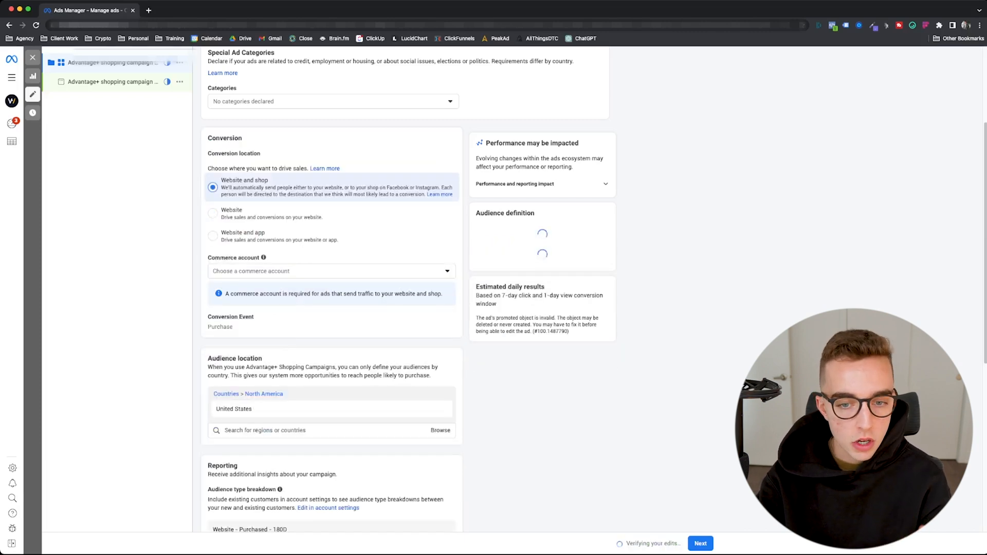
pyautogui.scroll(-3)
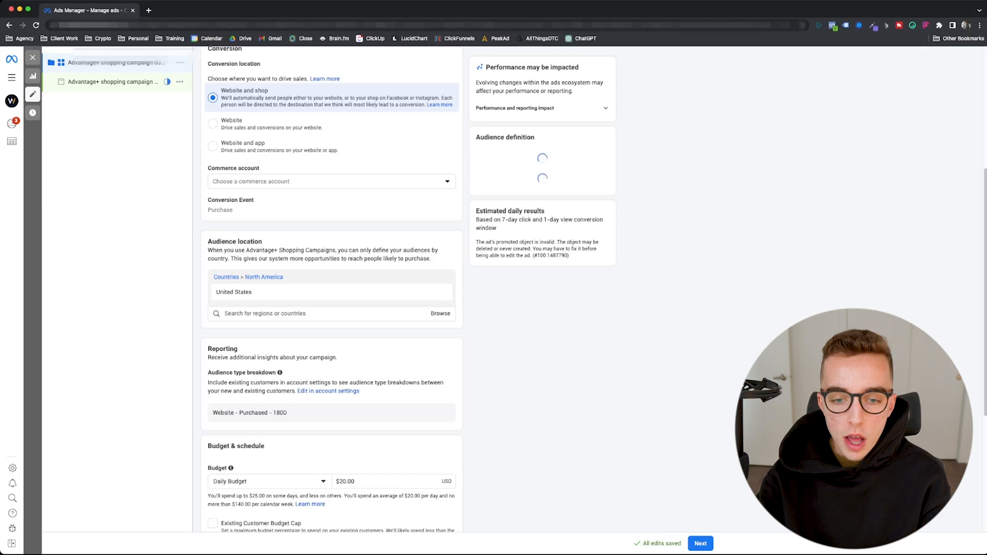
pyautogui.write('canada')
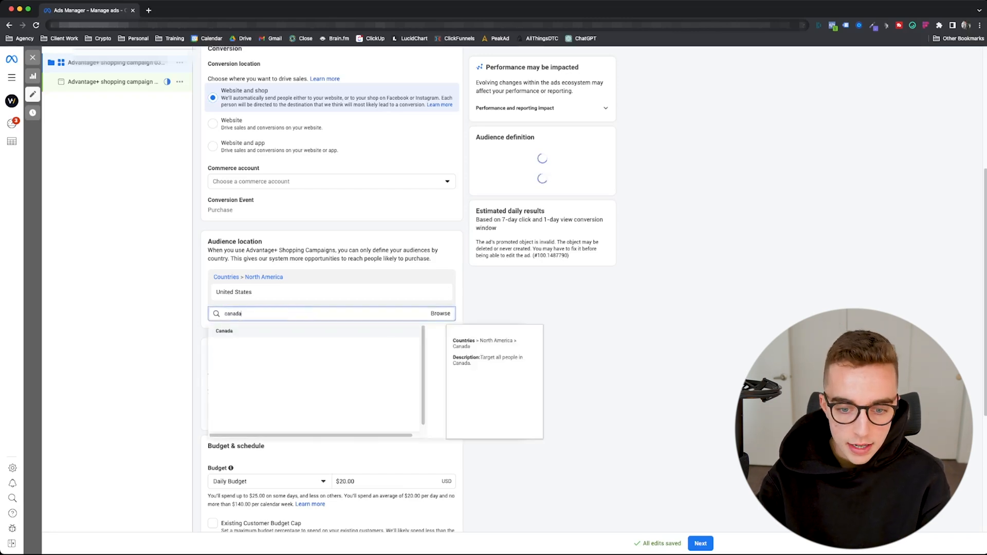
pyautogui.click(224, 331)
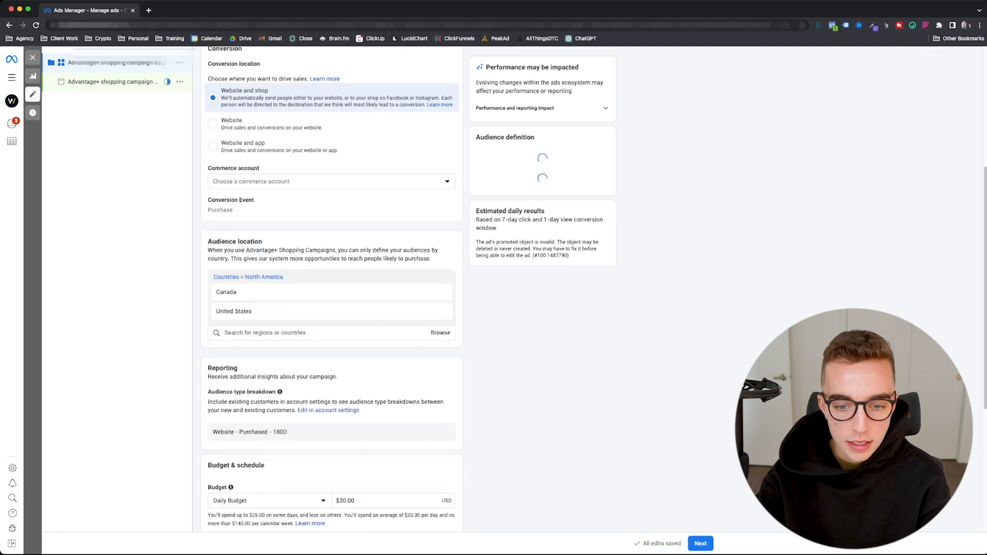
pyautogui.scroll(-3)
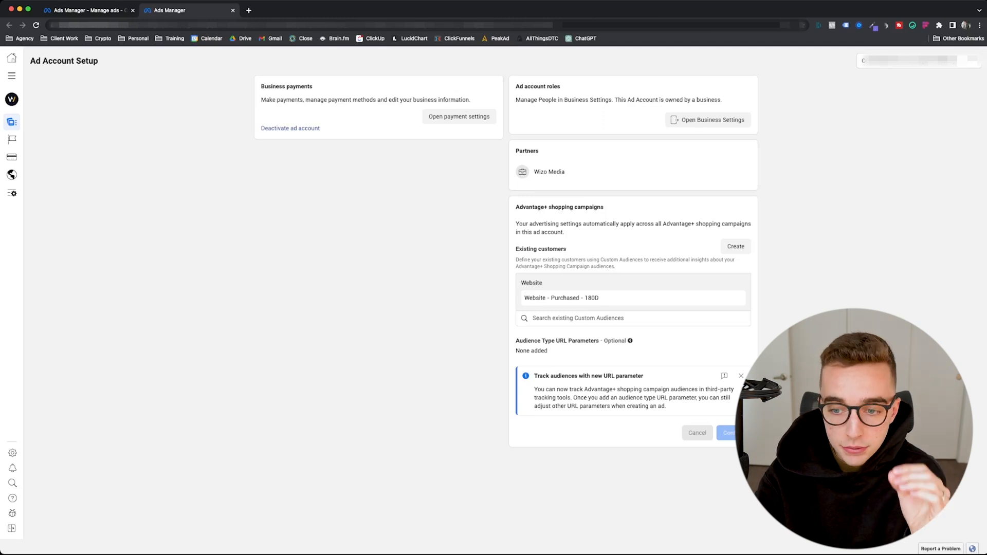
# Step: Review the existing customers explanation in Ad Account Setup and add an Audience Type URL parameter
pyautogui.moveTo(516, 259); pyautogui.dragTo(616, 266)
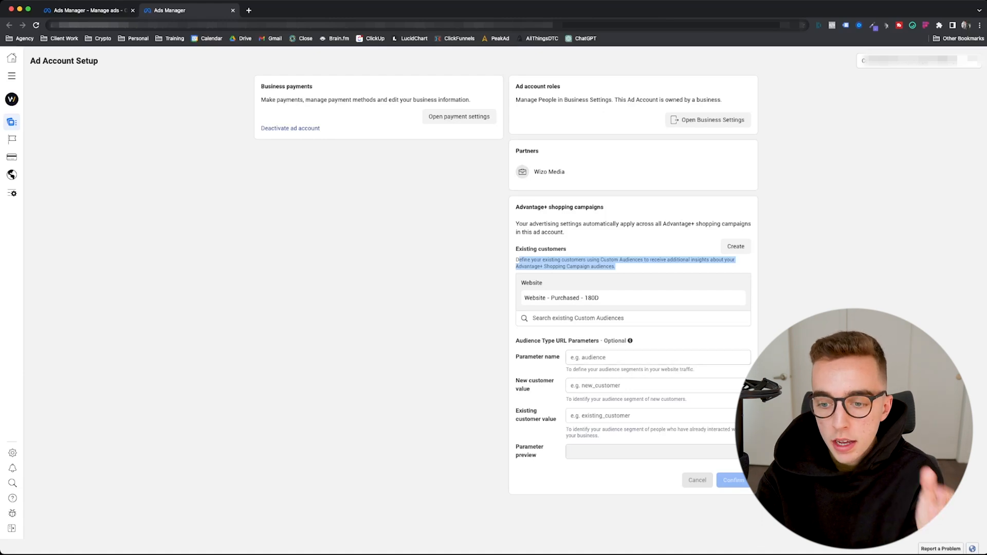
pyautogui.click(657, 357)
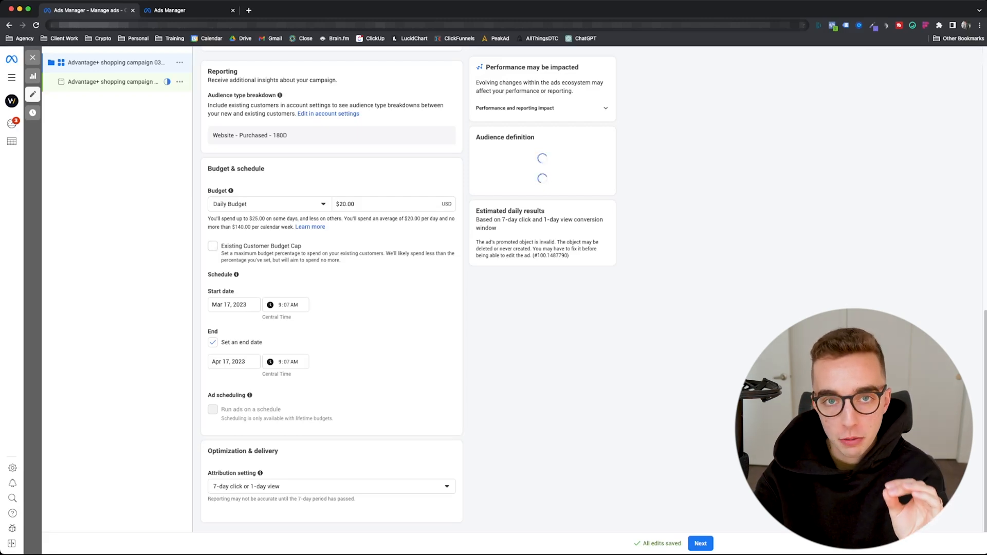
# Step: Enable the Existing Customer Budget Cap and set it to 15 percent
pyautogui.click(213, 246)
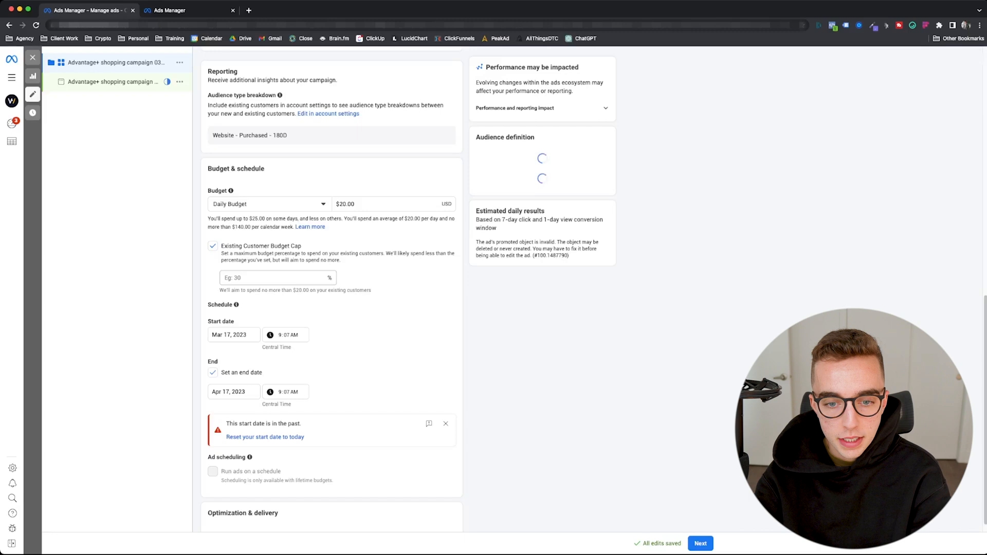
pyautogui.write('15')
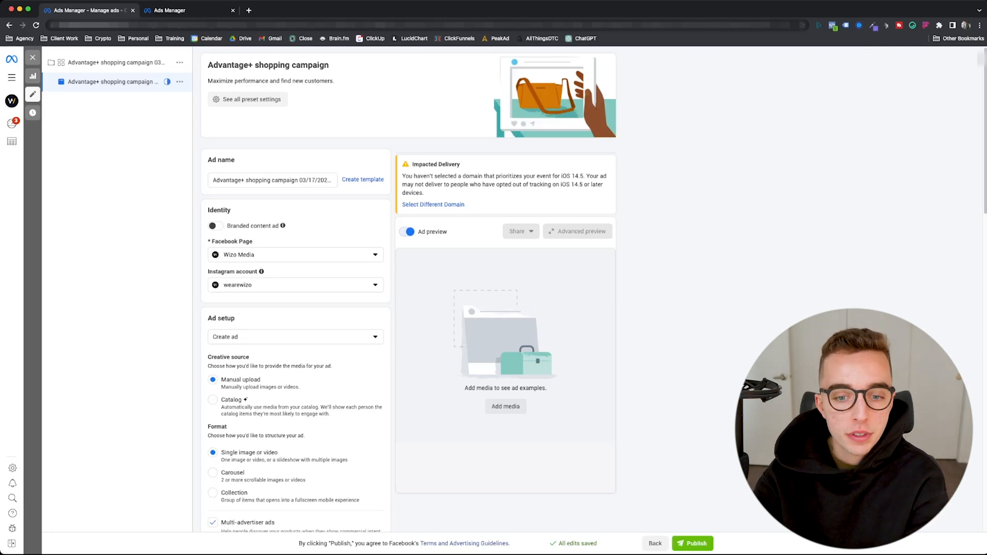
# Step: Scroll the ad-level editor down to the Ad creative section
pyautogui.scroll(-3)
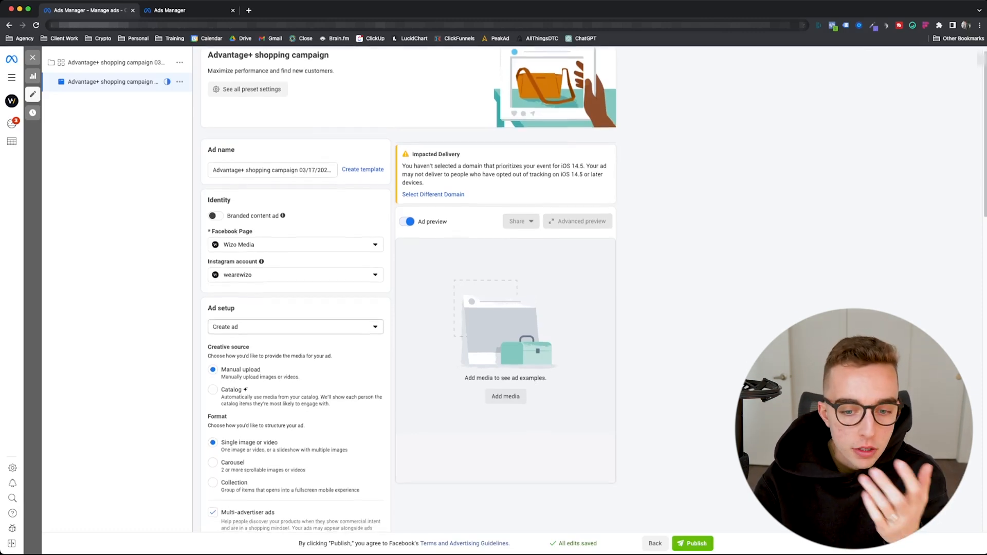
pyautogui.scroll(-3)
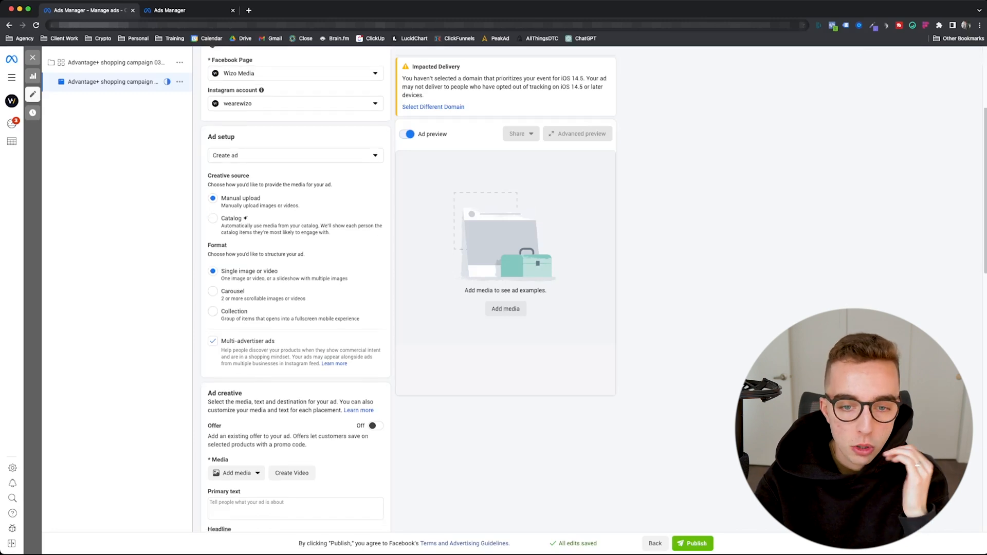
pyautogui.scroll(-3)
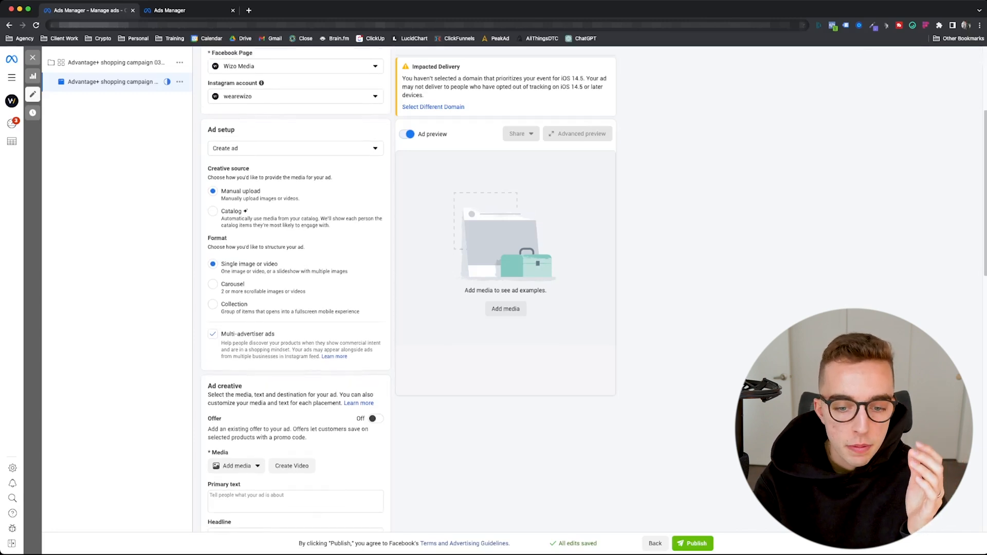
pyautogui.scroll(-3)
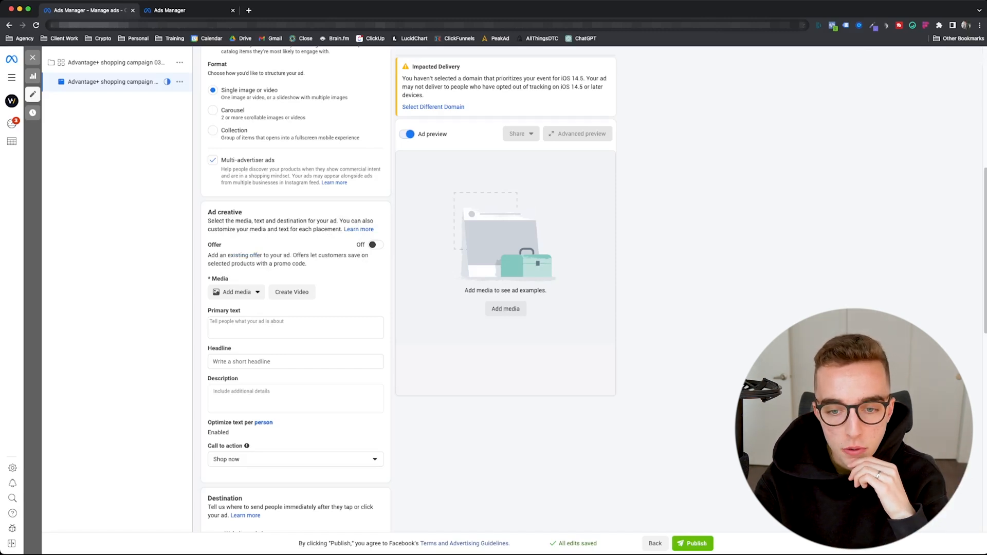
pyautogui.click(373, 245)
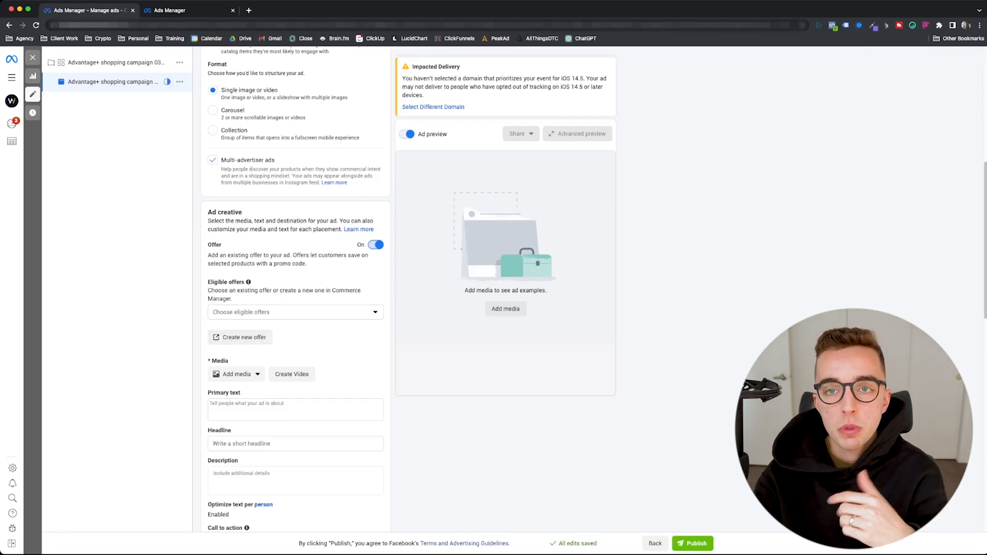
pyautogui.click(376, 244)
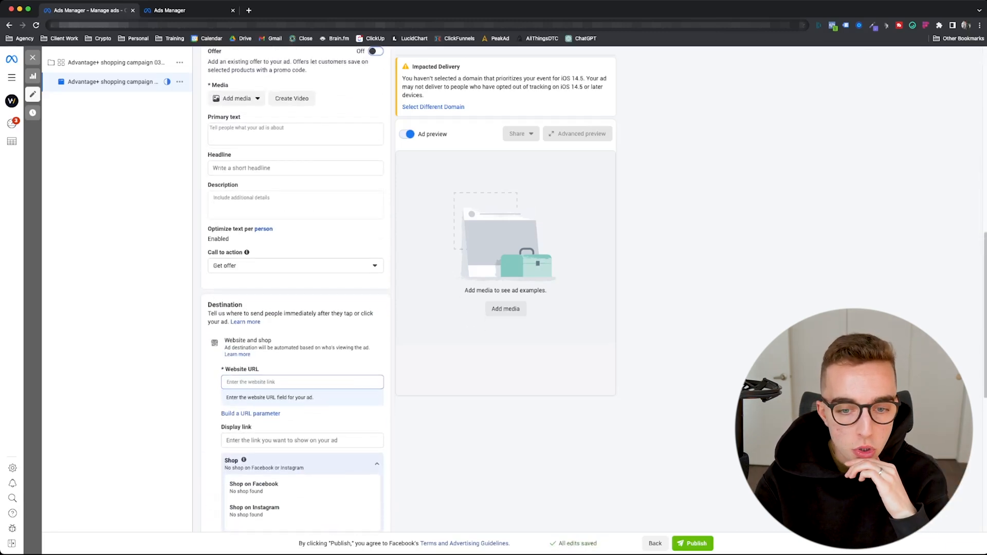
pyautogui.click(295, 265)
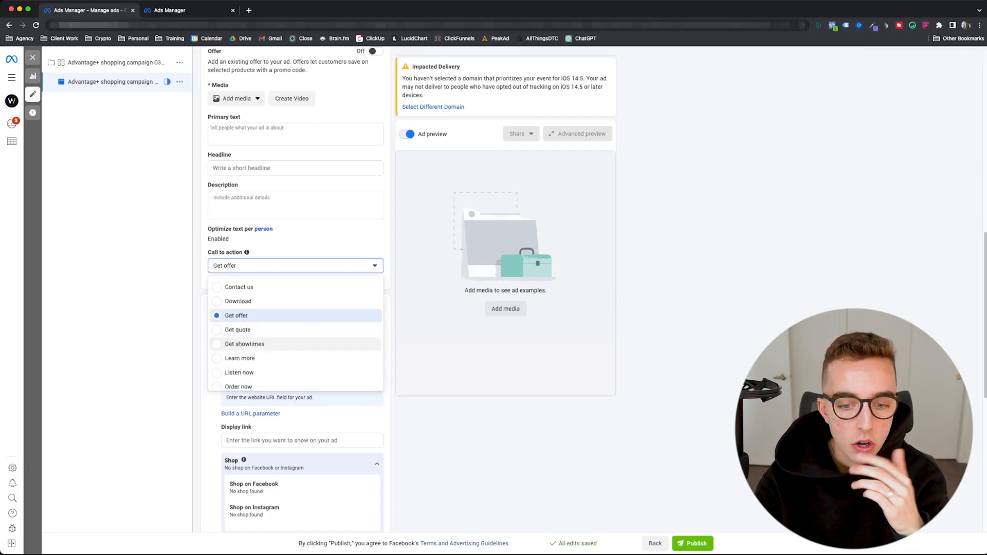
pyautogui.scroll(-3)
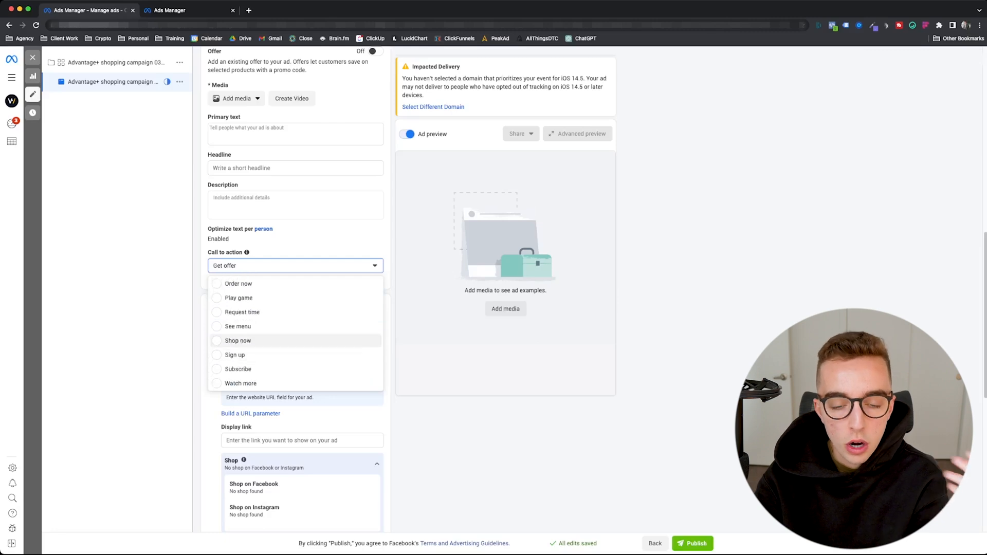
pyautogui.click(237, 340)
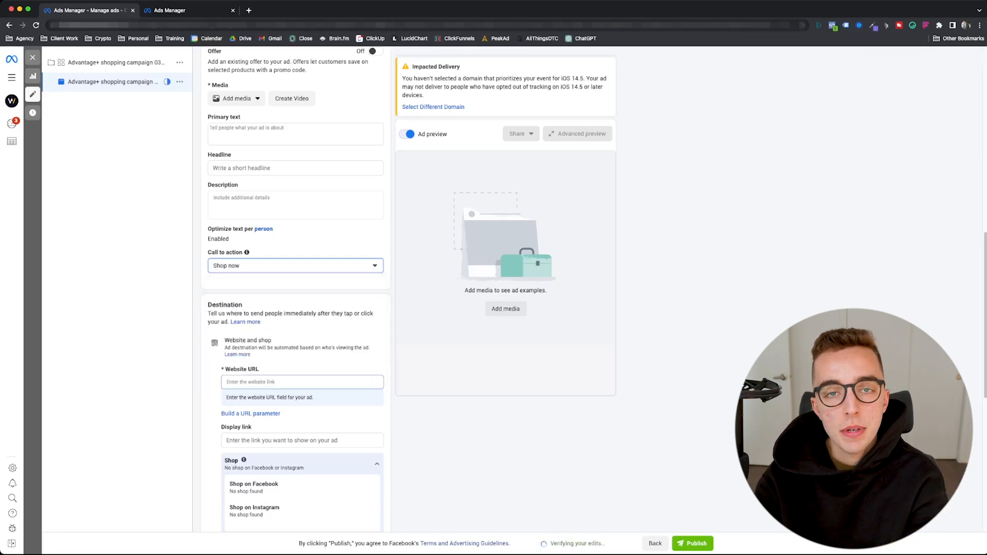
pyautogui.scroll(-3)
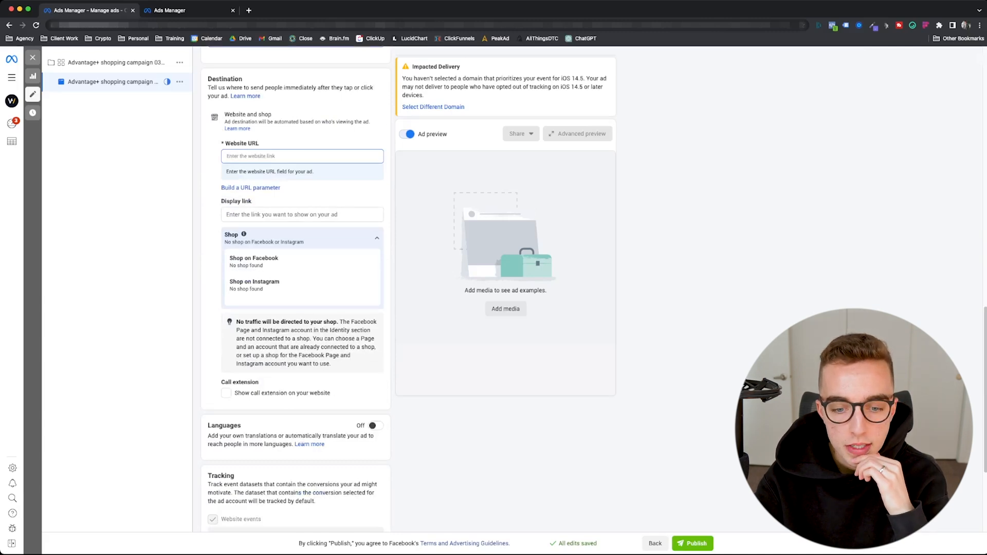
pyautogui.scroll(-3)
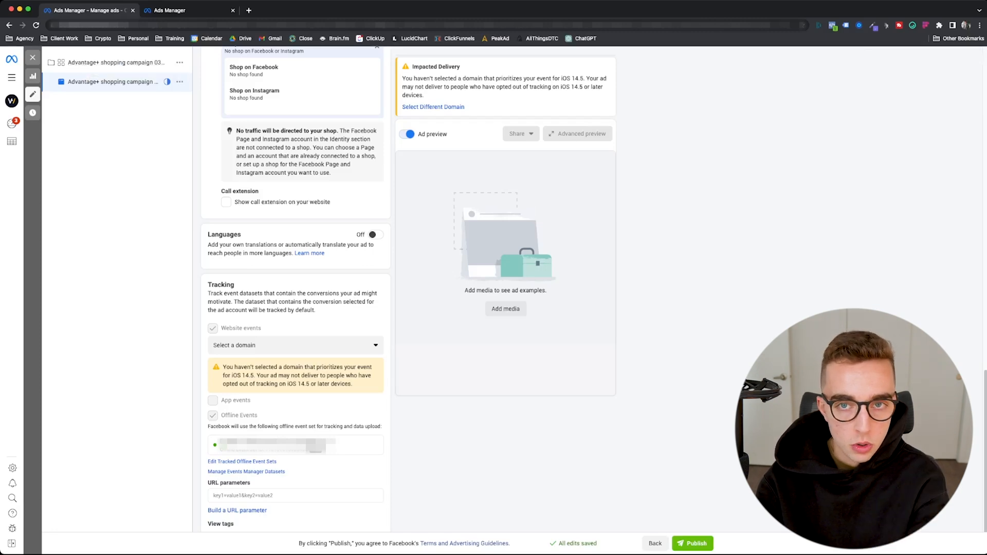
pyautogui.moveTo(113, 62)
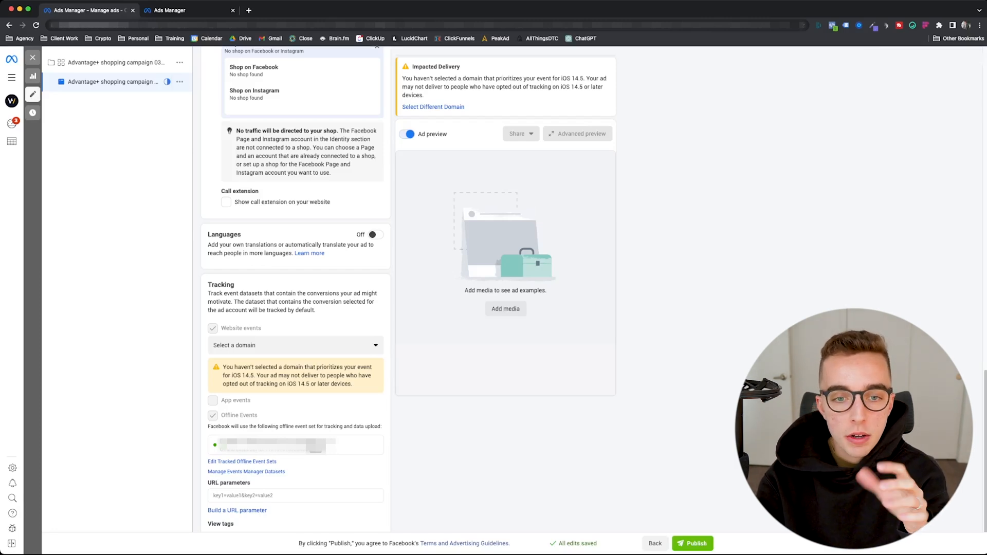
# Step: Quickly duplicate the ad from its actions menu and return to the campaign results table
pyautogui.click(180, 82)
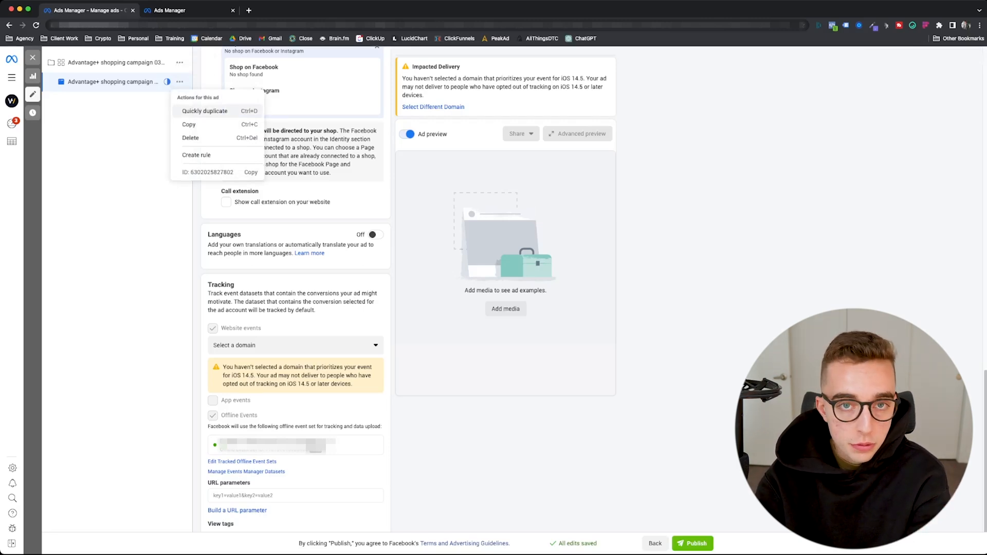
pyautogui.click(205, 111)
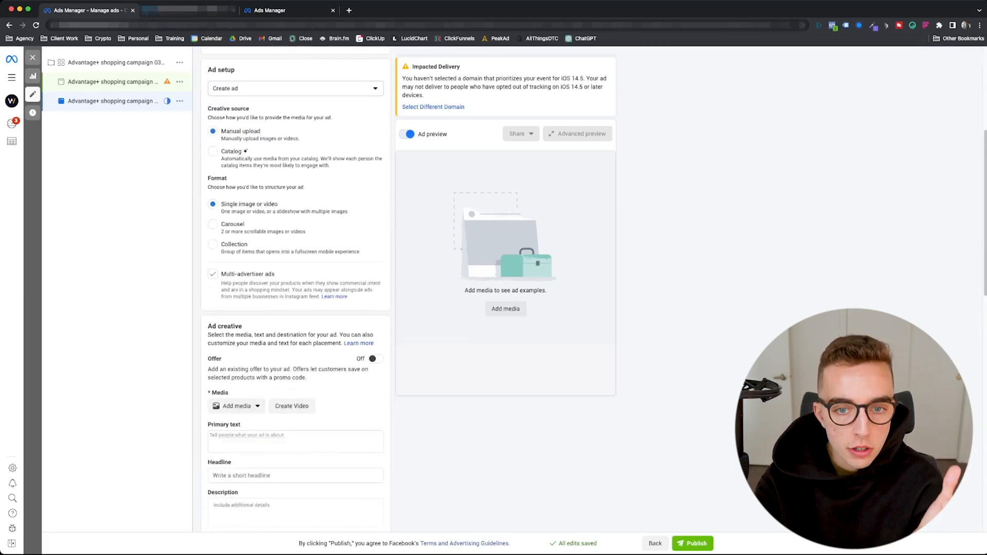
pyautogui.click(295, 88)
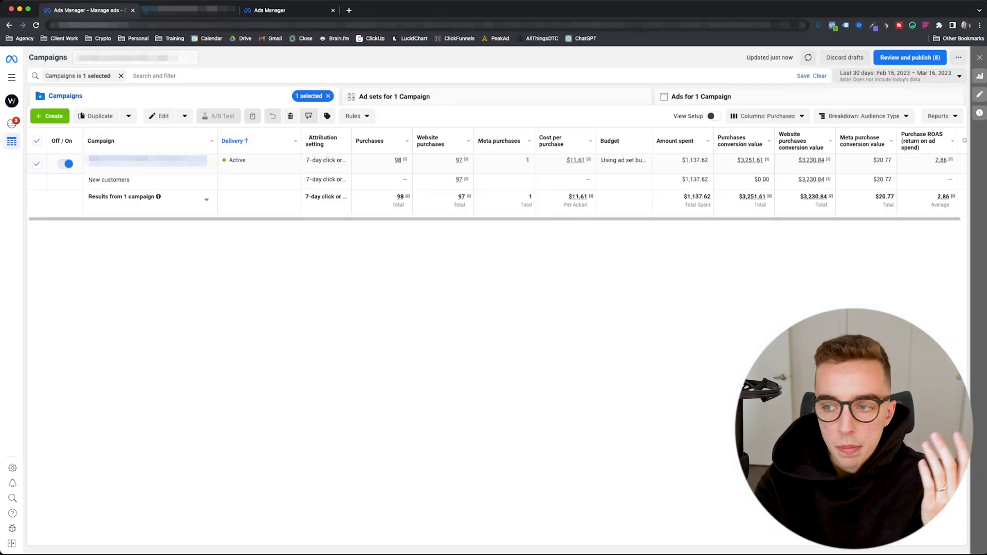
pyautogui.click(863, 116)
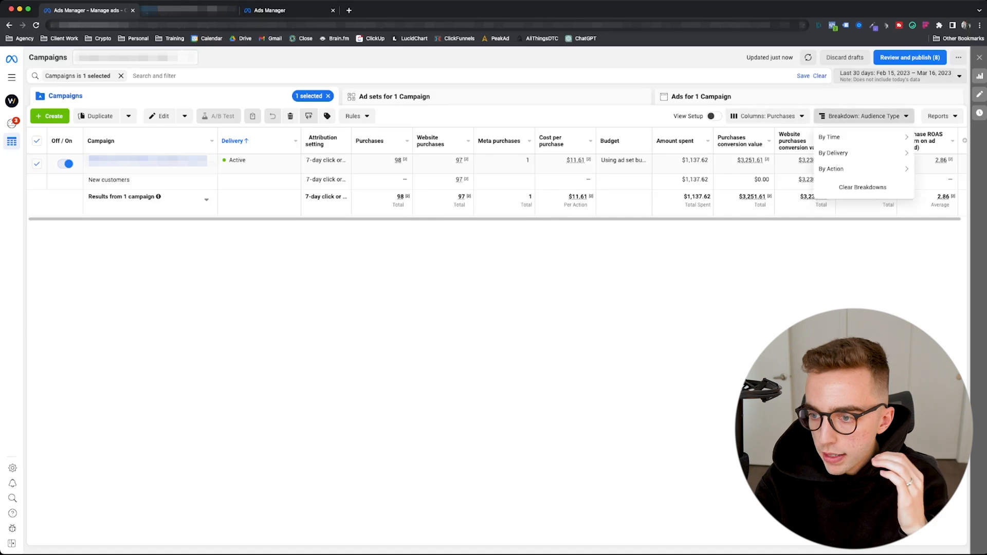
pyautogui.click(832, 169)
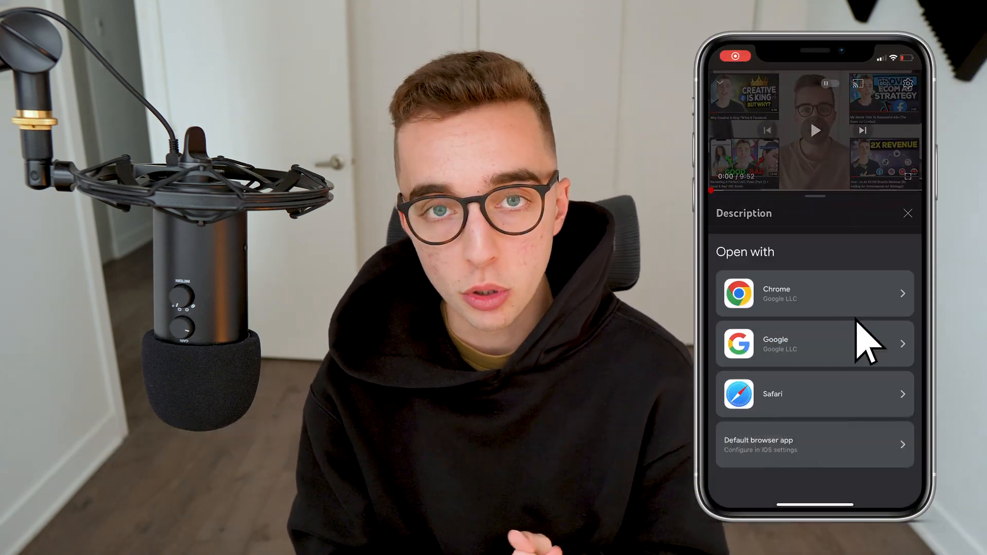
pyautogui.click(815, 294)
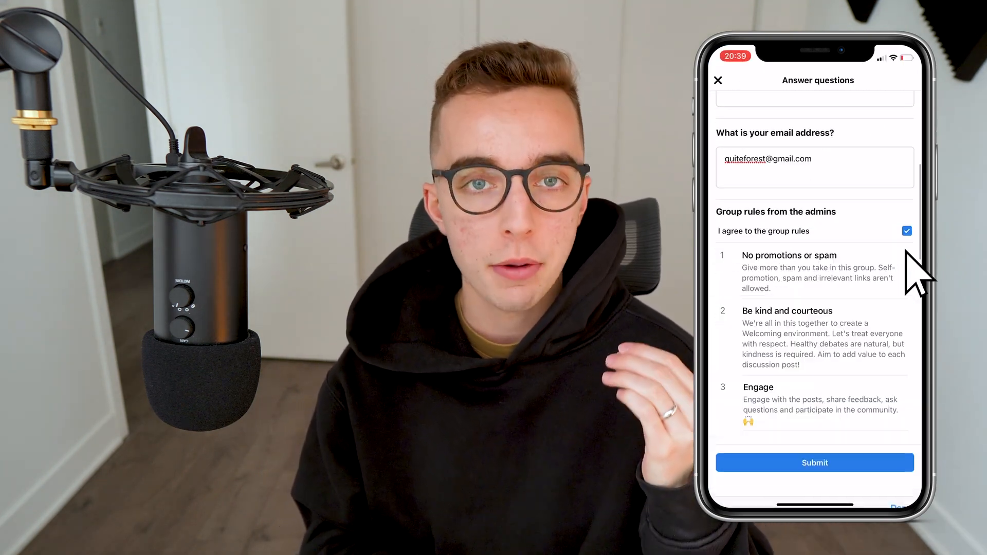
pyautogui.click(814, 463)
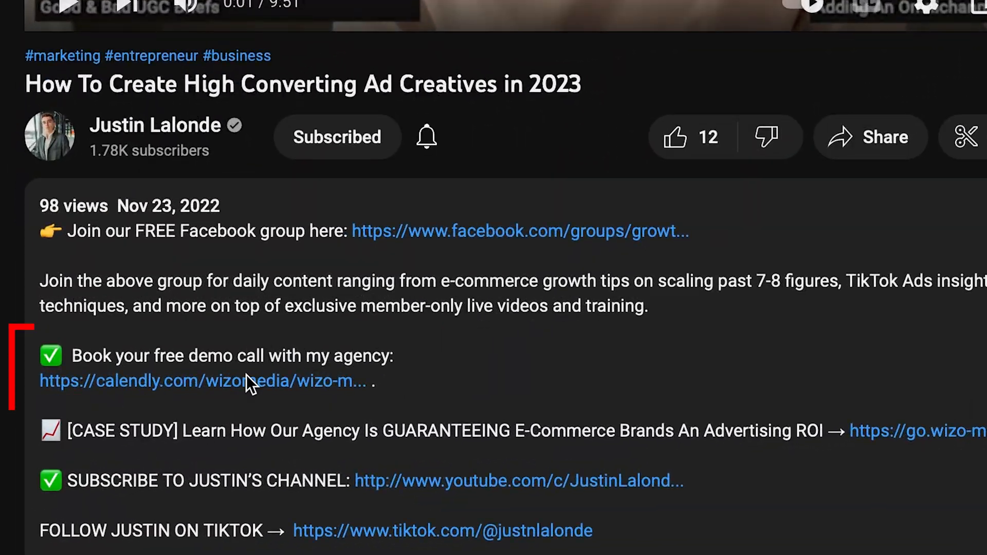
pyautogui.click(206, 381)
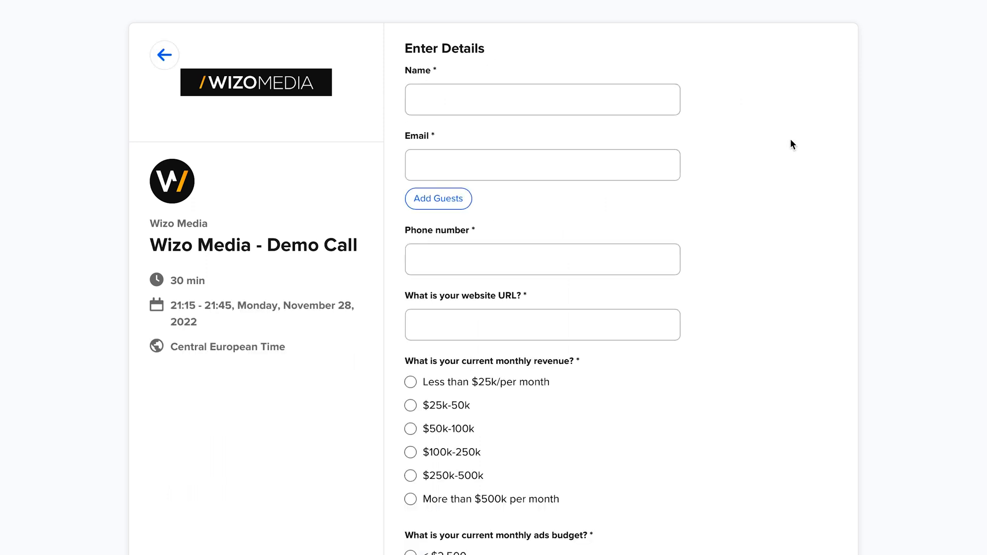
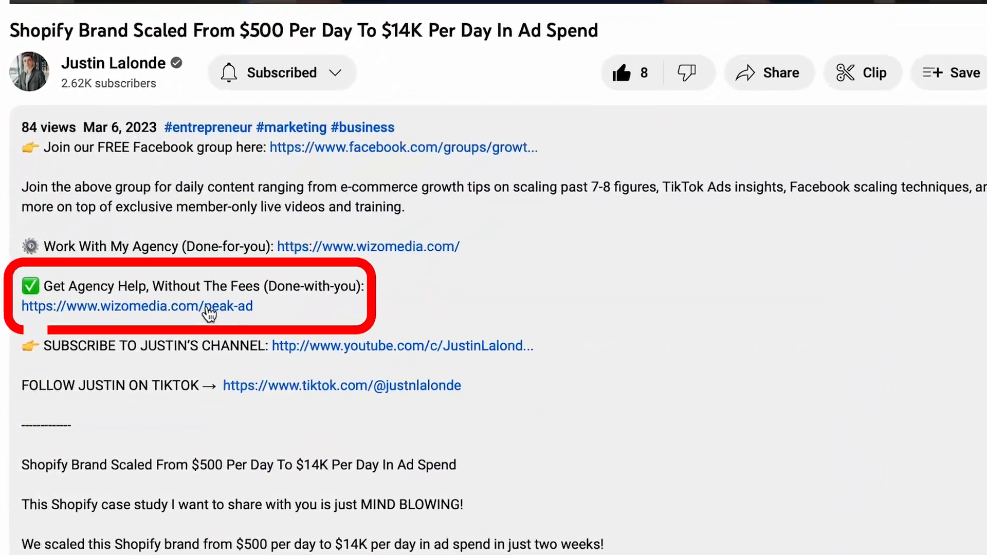
# Step: Open the PeakAd agency page and scroll to its $400, $360 and $340 monthly membership plans
pyautogui.click(137, 306)
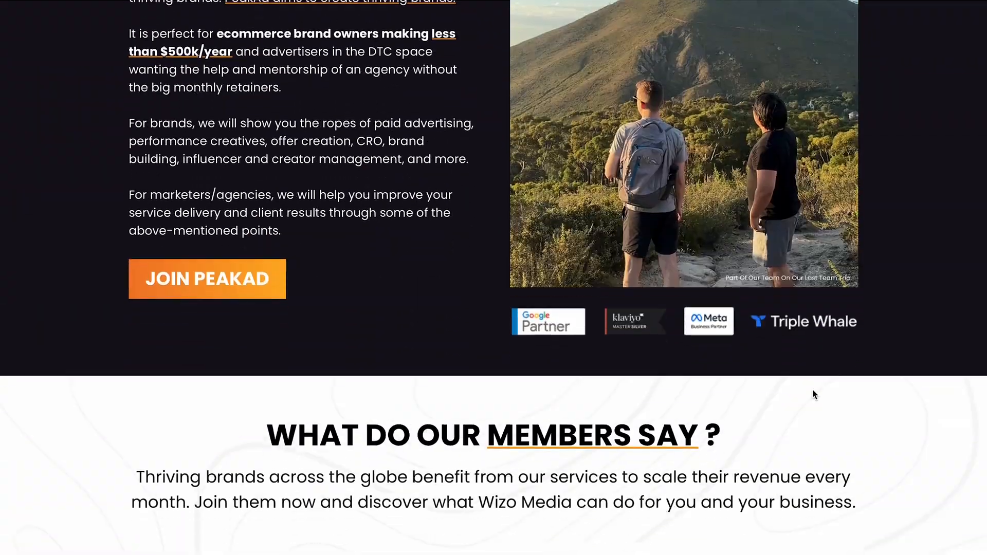
pyautogui.scroll(-3)
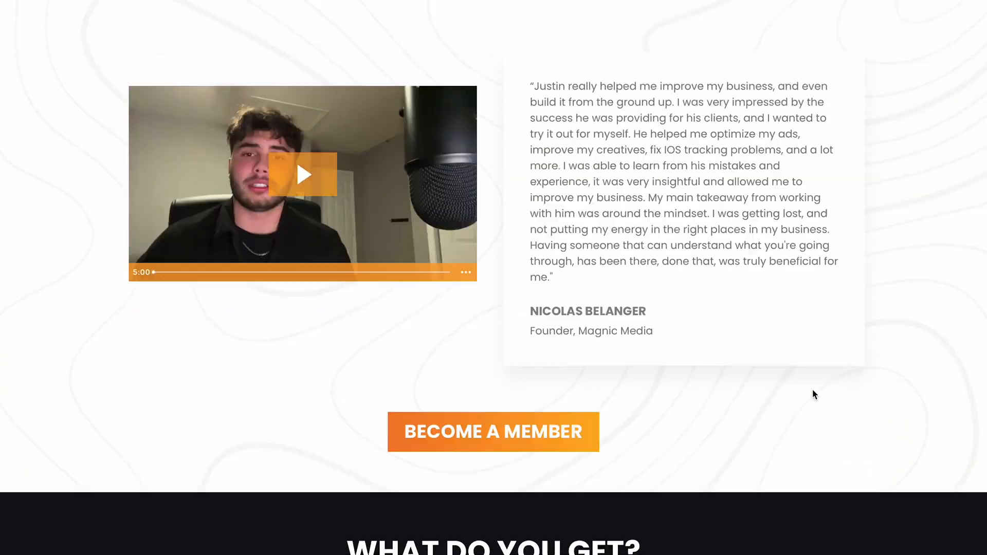
pyautogui.scroll(-3)
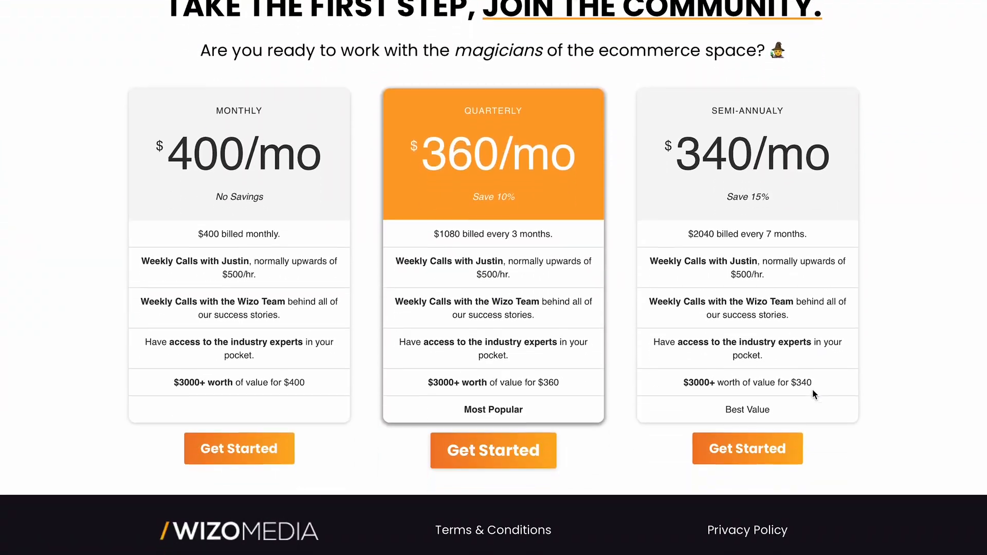